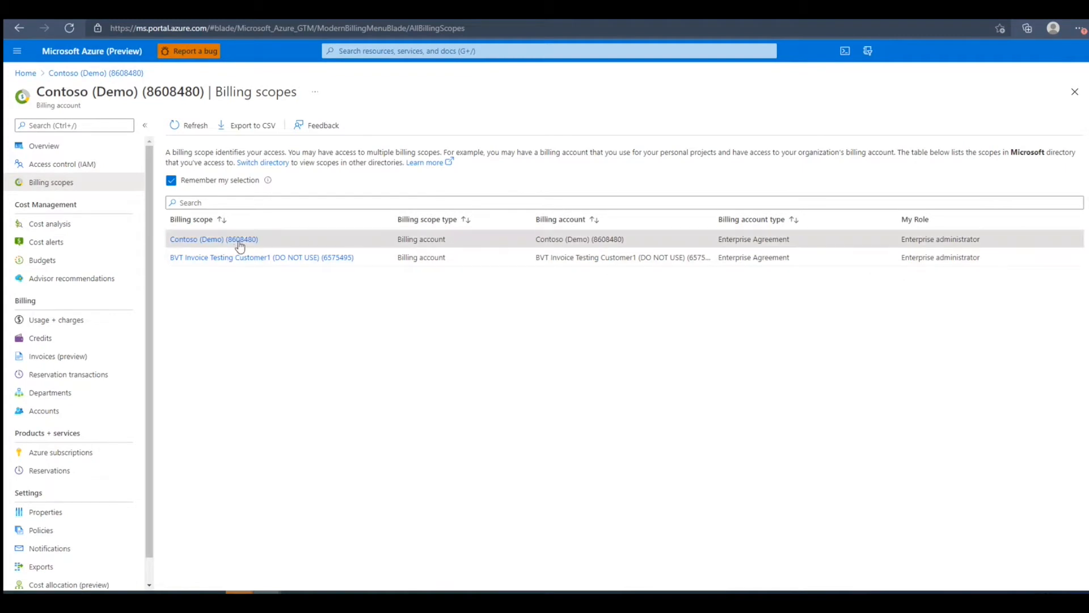
Step: Go into the Contoso (Demo) (8608480) billing scope to see its charges and credits
click(215, 239)
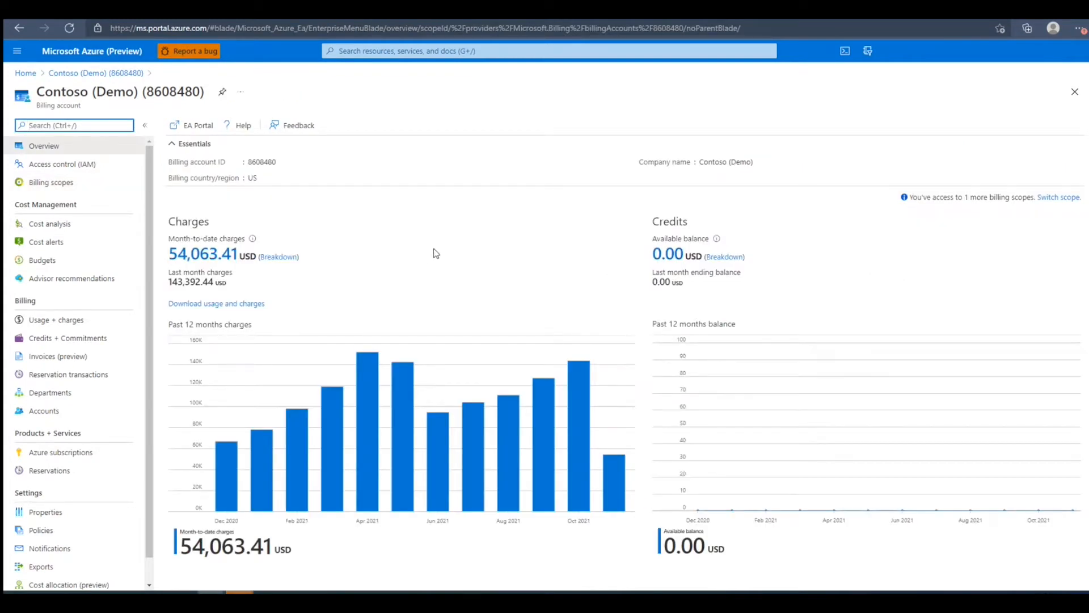
mouse_move(416, 254)
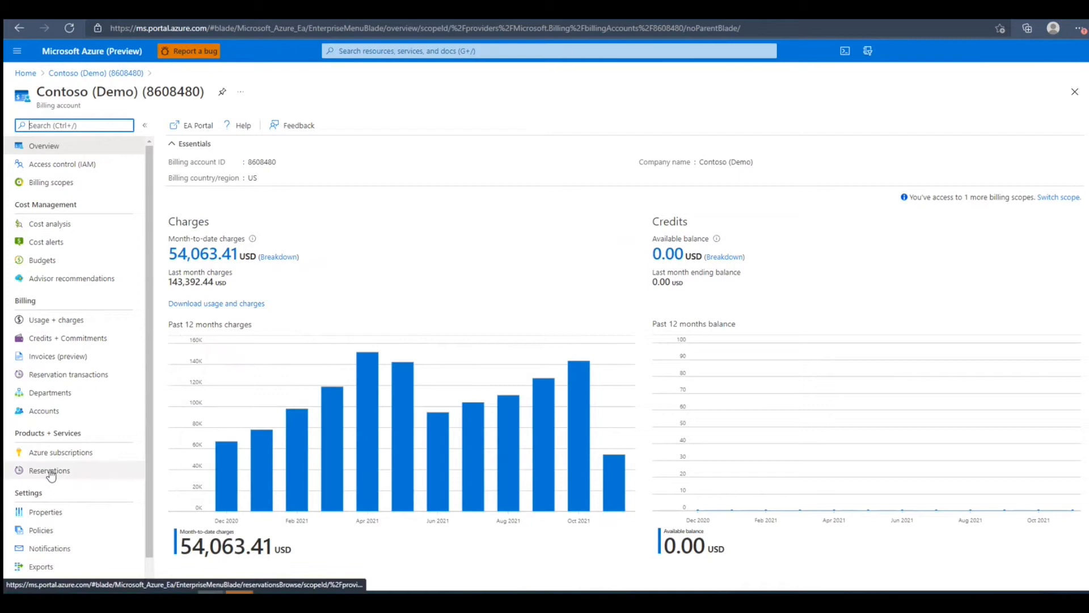
mouse_move(165, 410)
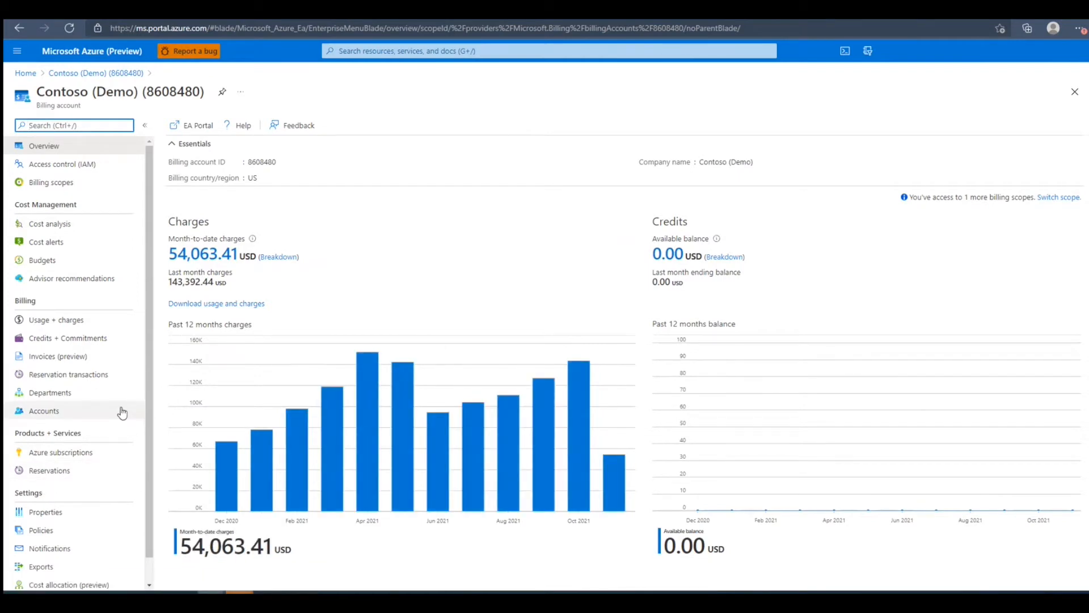
Step: Show the Accounts list under Billing for Contoso (Demo)
click(44, 411)
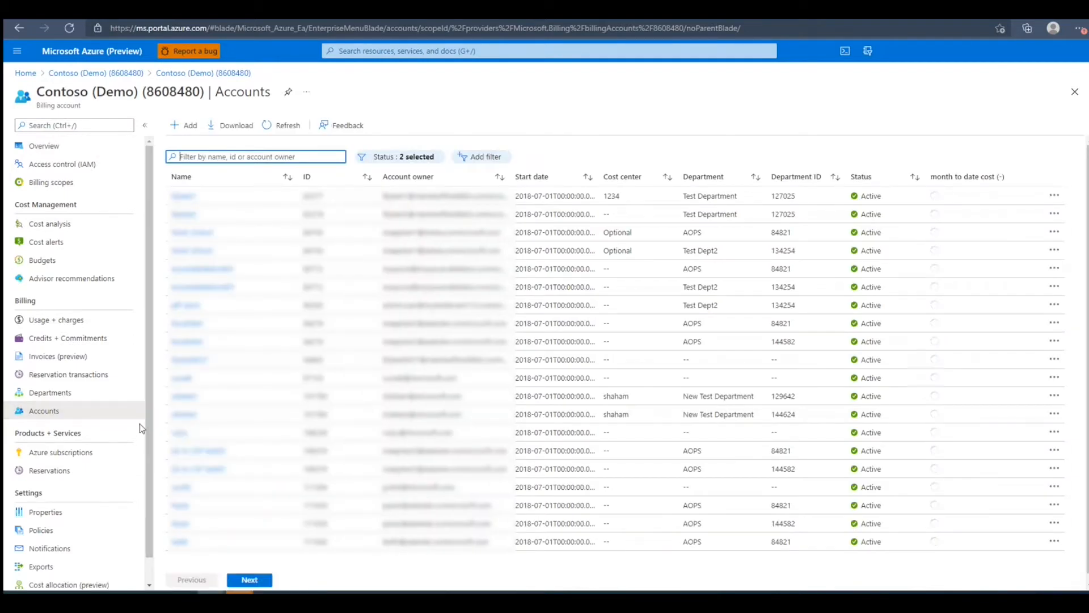
mouse_move(129, 429)
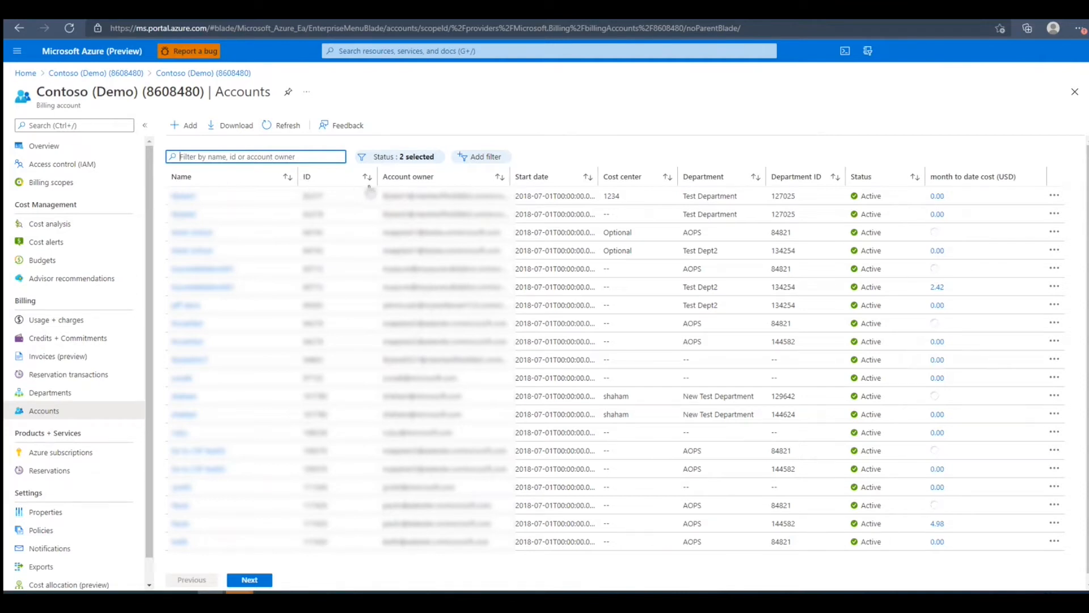
mouse_move(491, 189)
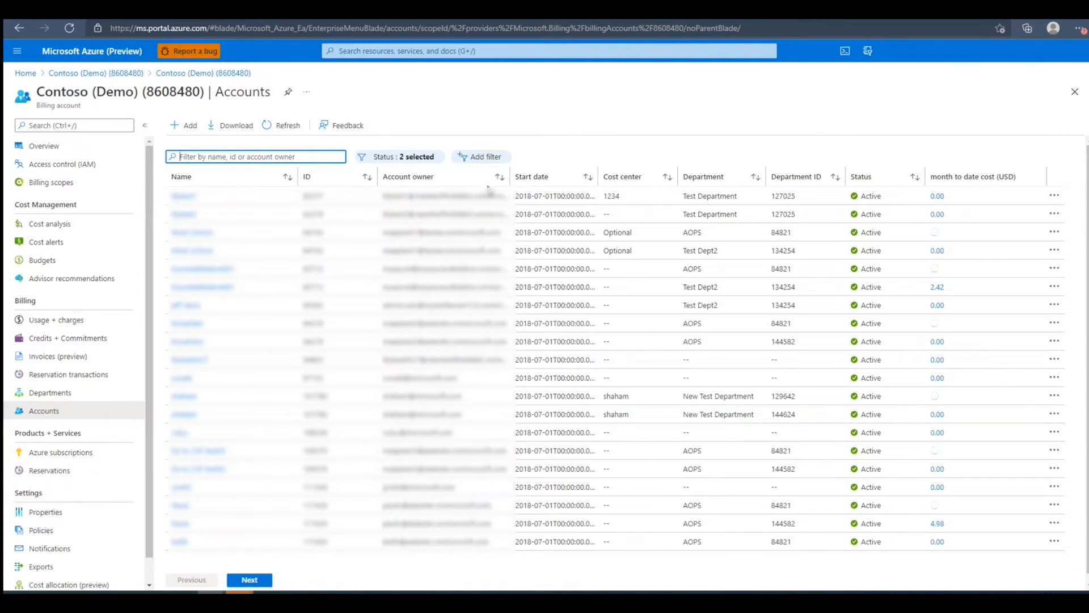
mouse_move(527, 187)
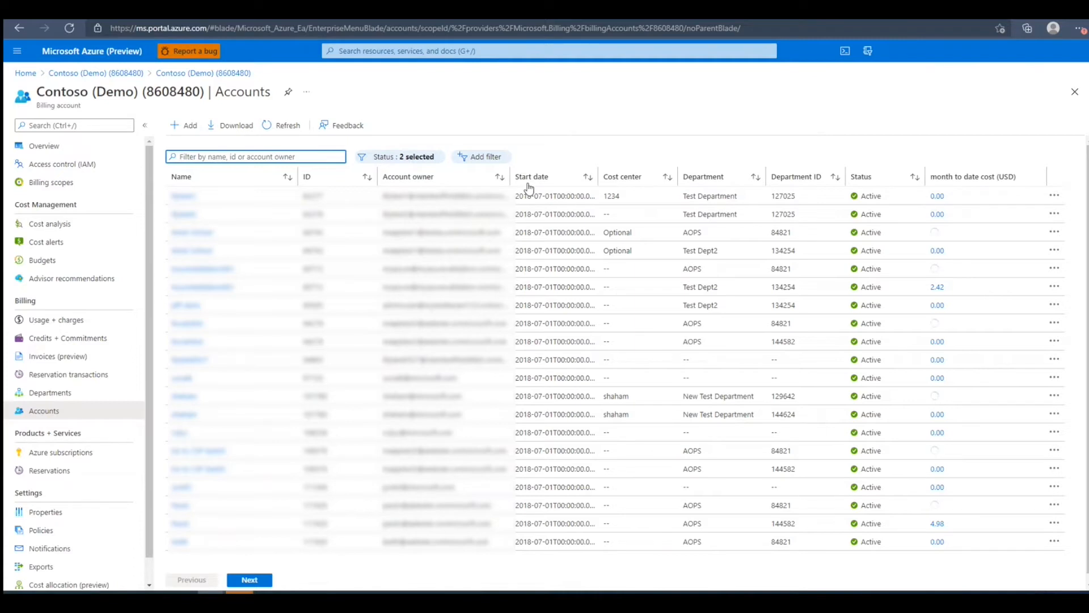
mouse_move(624, 190)
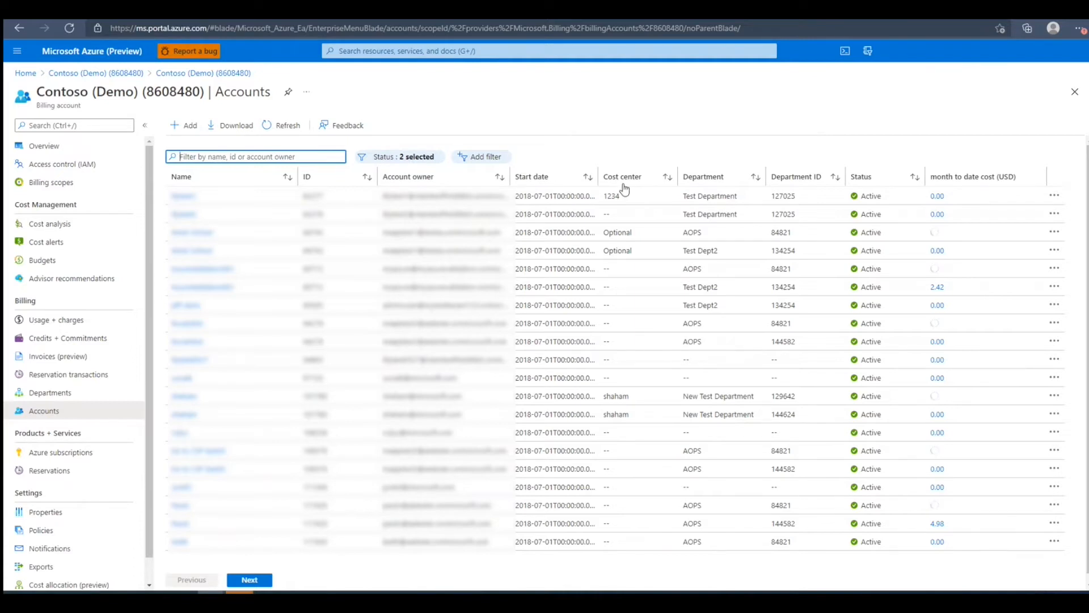
mouse_move(697, 188)
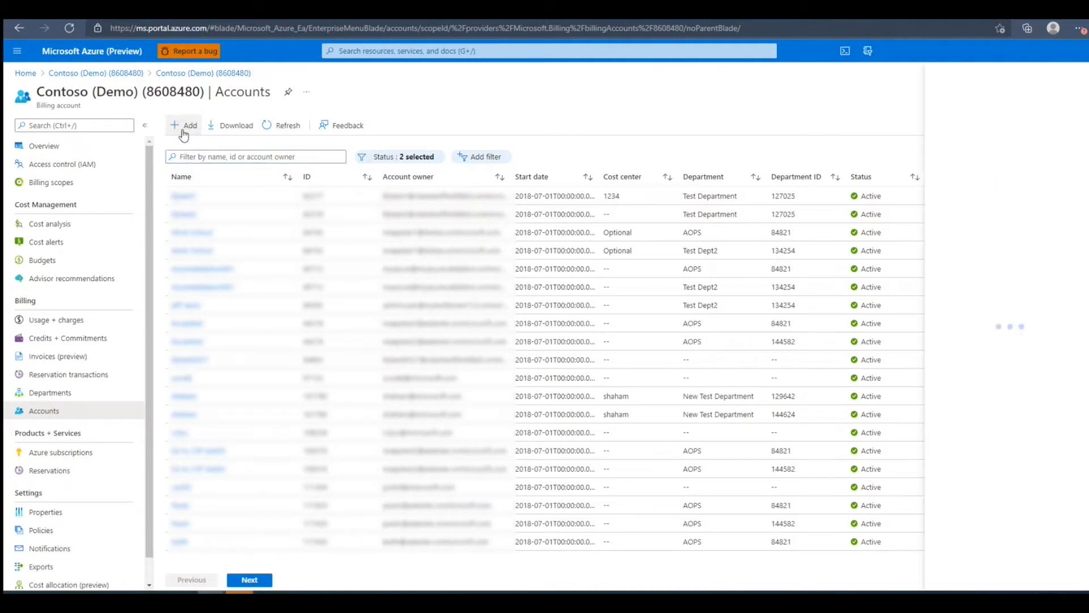
Step: Start a new account and name it Test123
click(185, 126)
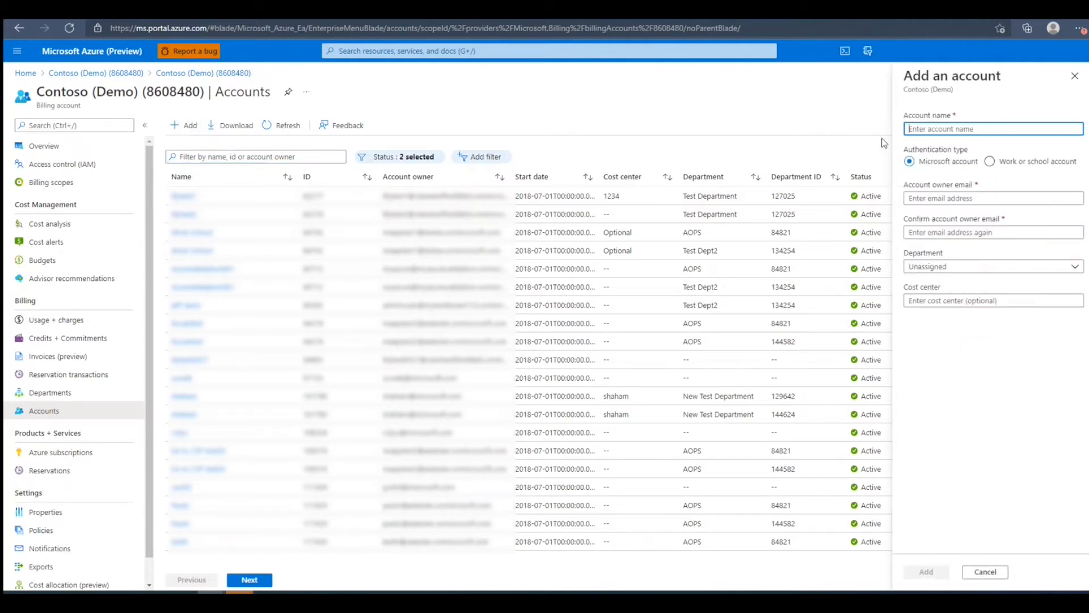
text(Test)
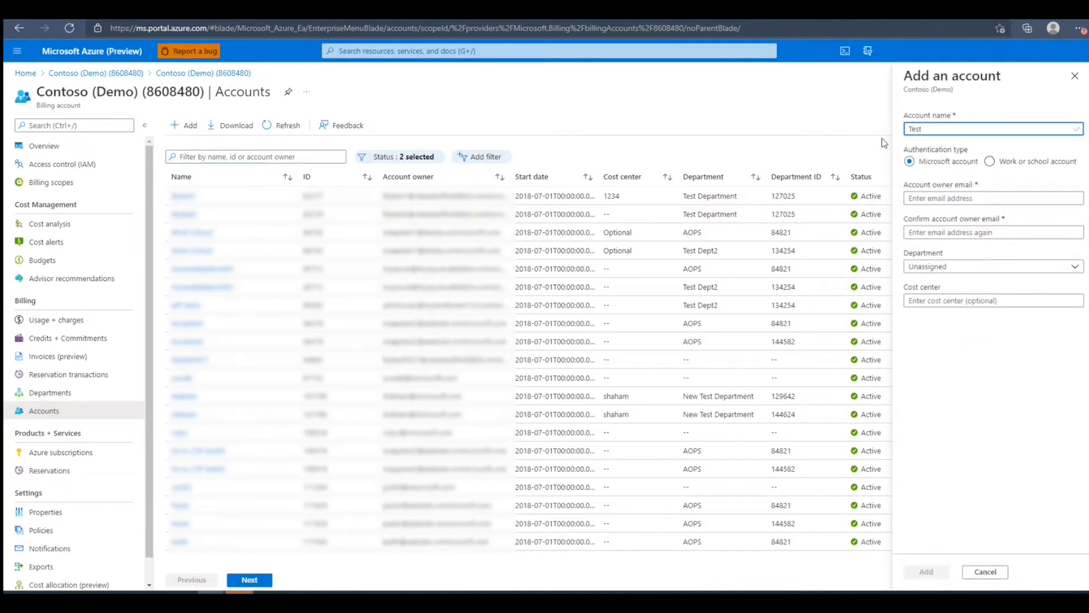
text(123)
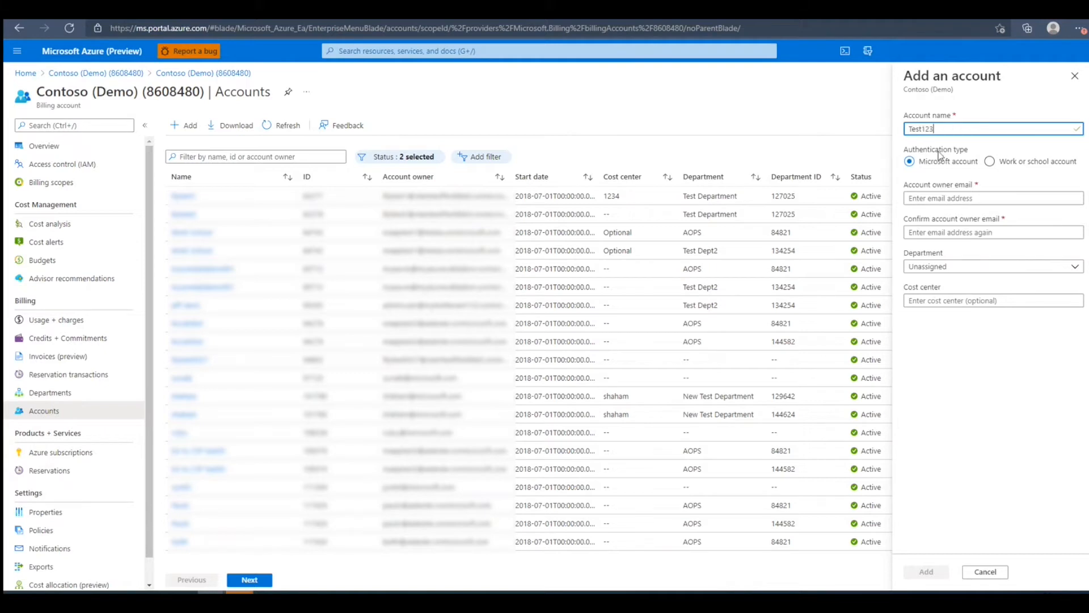
mouse_move(952, 168)
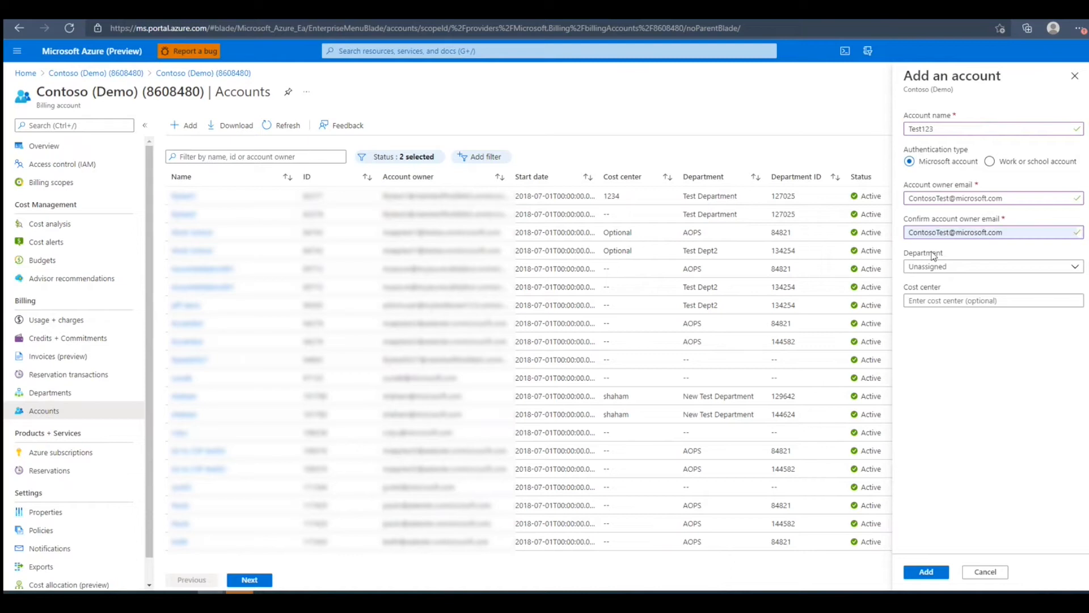
mouse_move(942, 252)
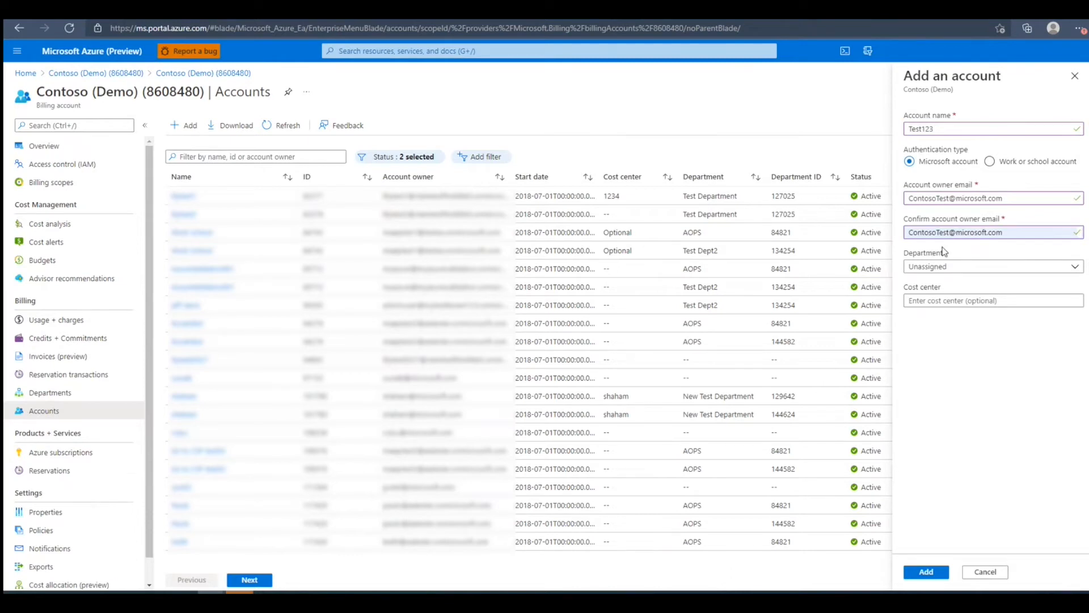
mouse_move(946, 271)
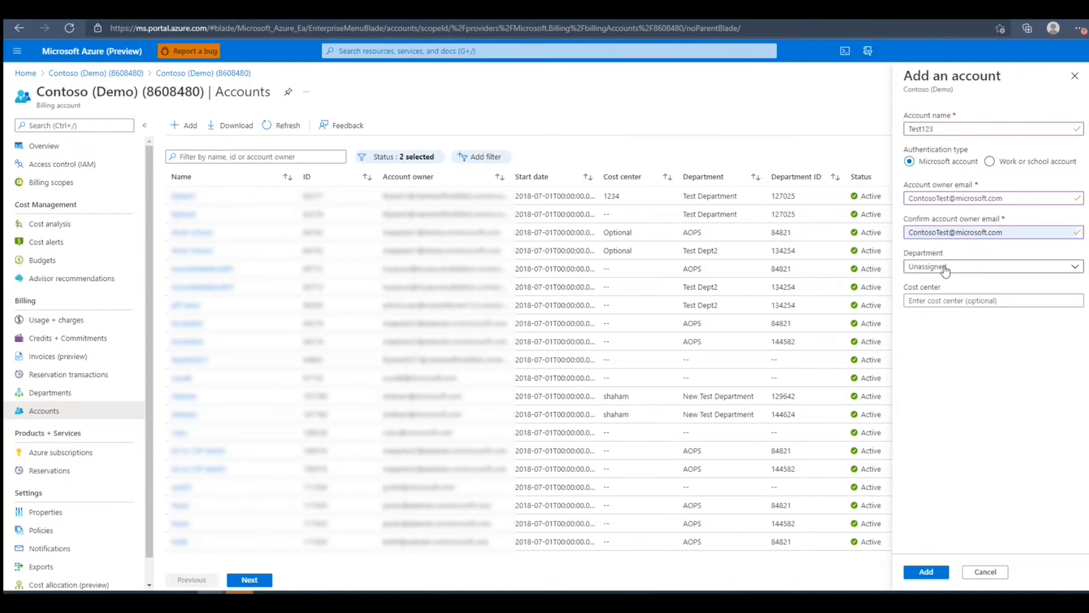
Step: Assign department Test dep and cost center 1234, then add the account
click(991, 265)
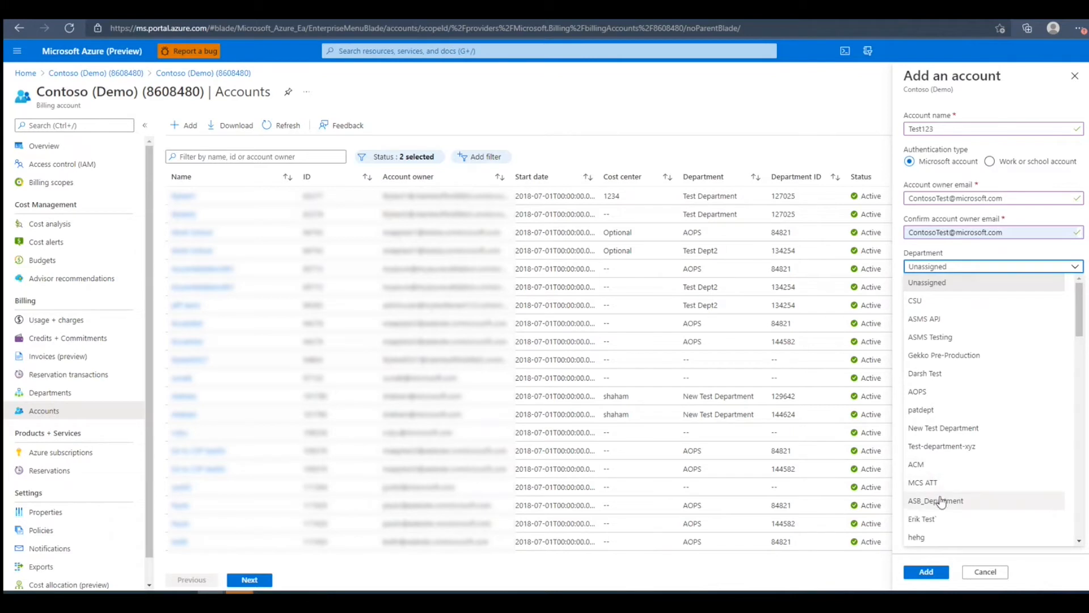
scroll(down, 3)
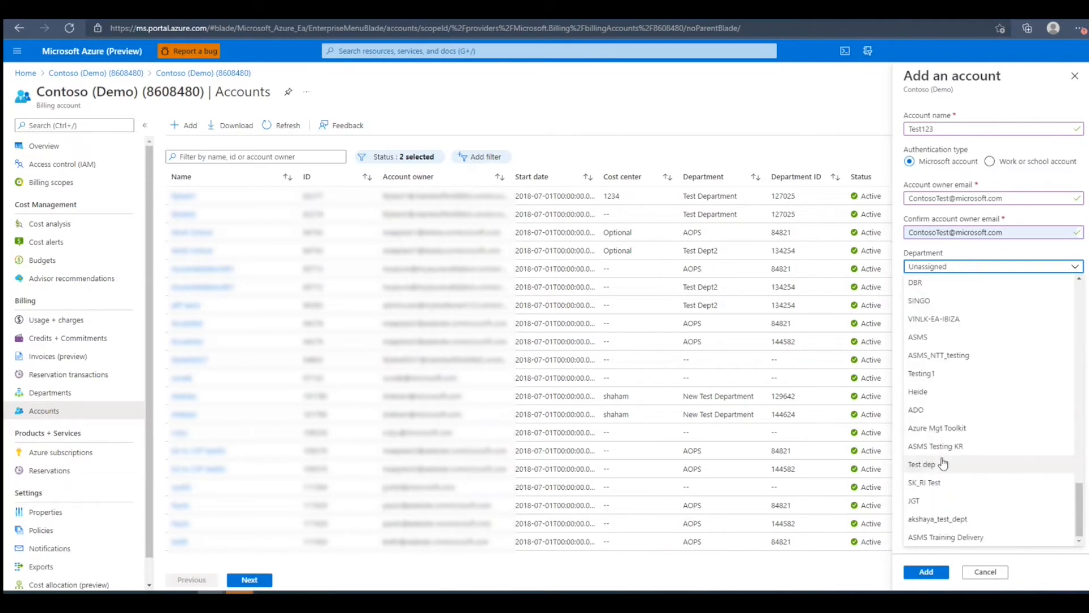
click(927, 463)
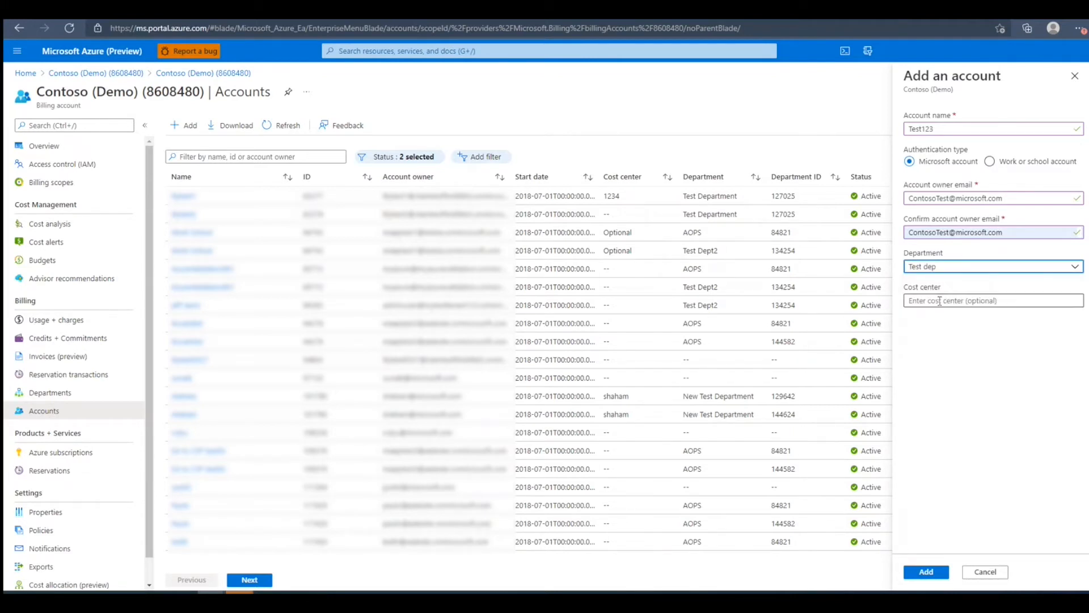
click(993, 299)
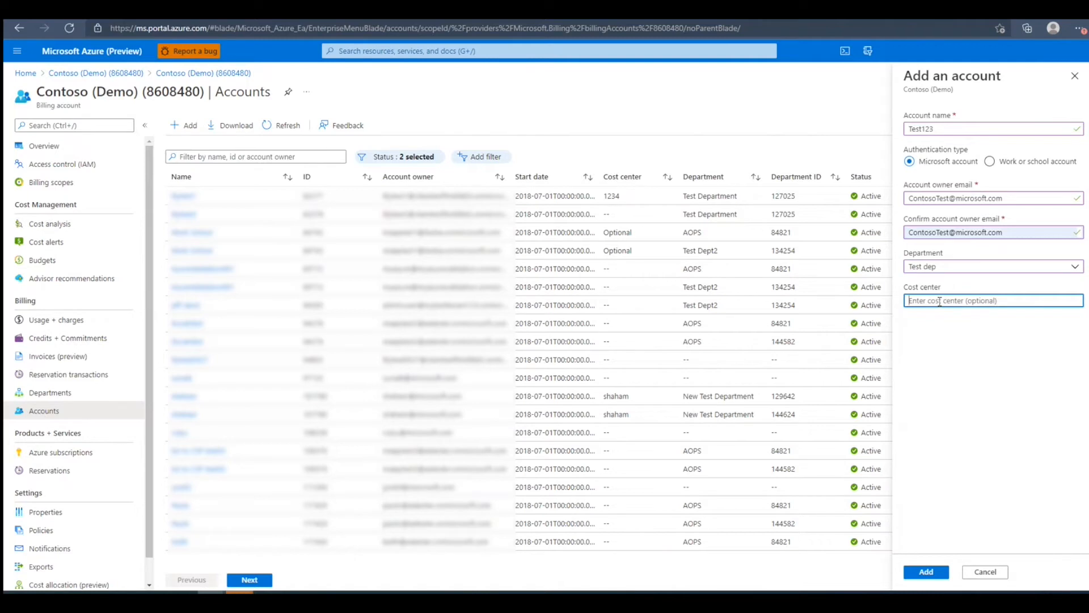
text(1234)
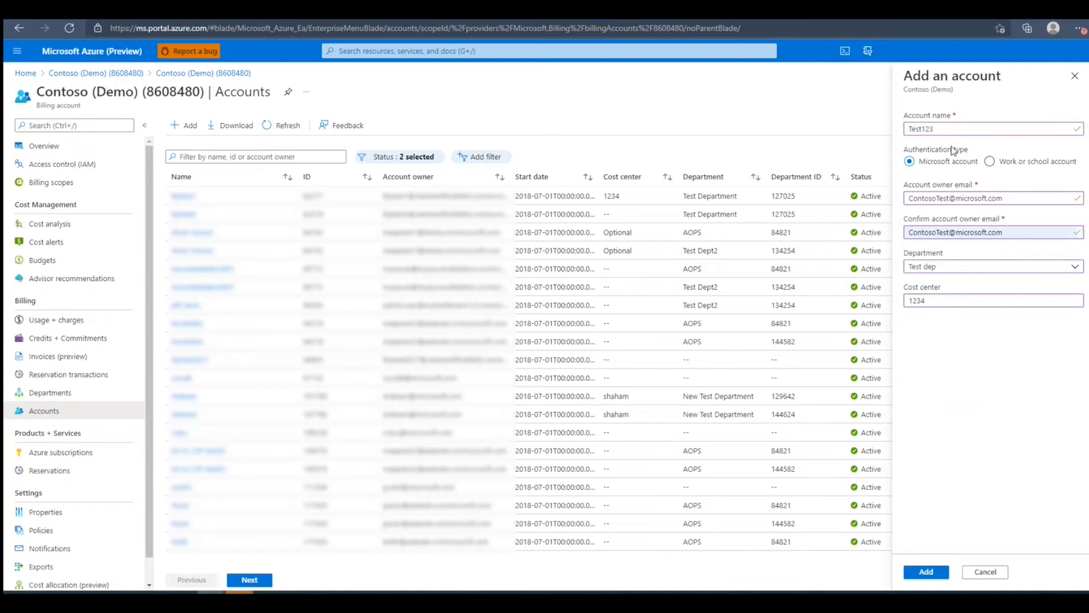
mouse_move(948, 382)
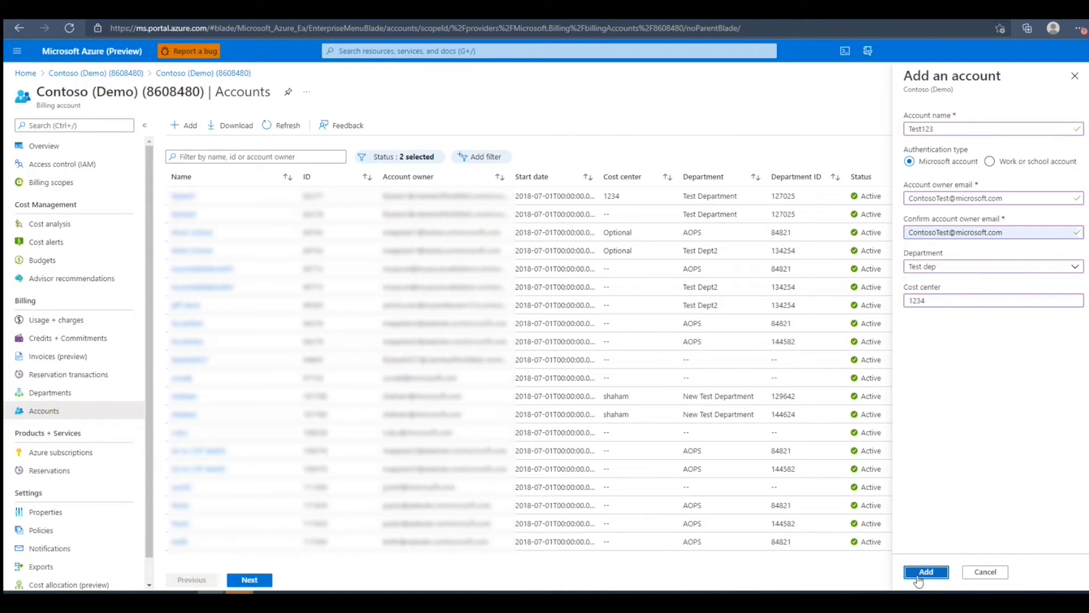
click(926, 572)
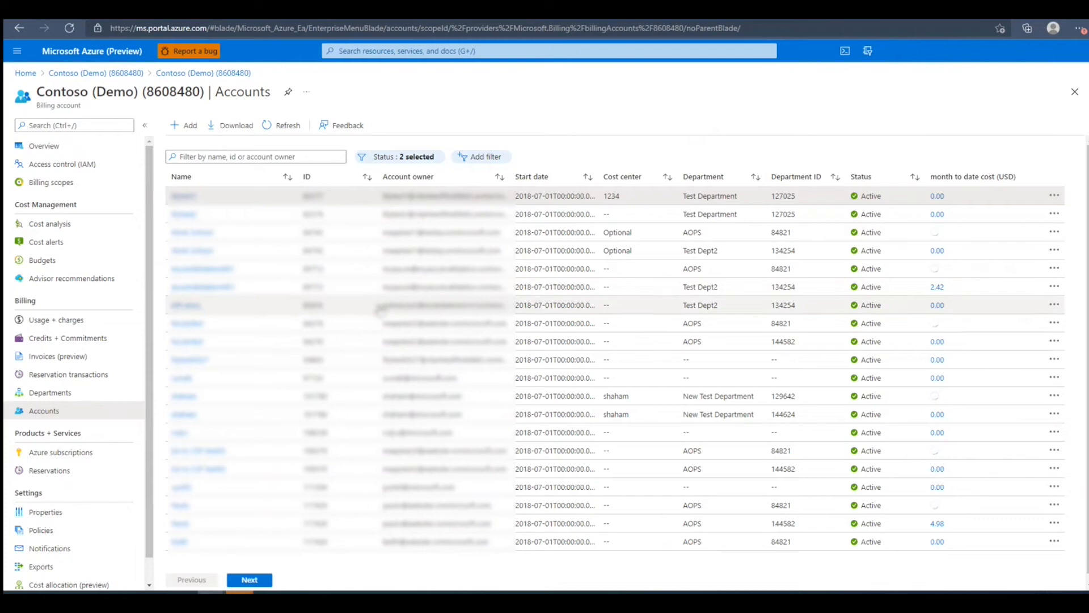
Step: Edit AzureValidation001 so its name becomes AzureValidation00123 and save
click(1054, 267)
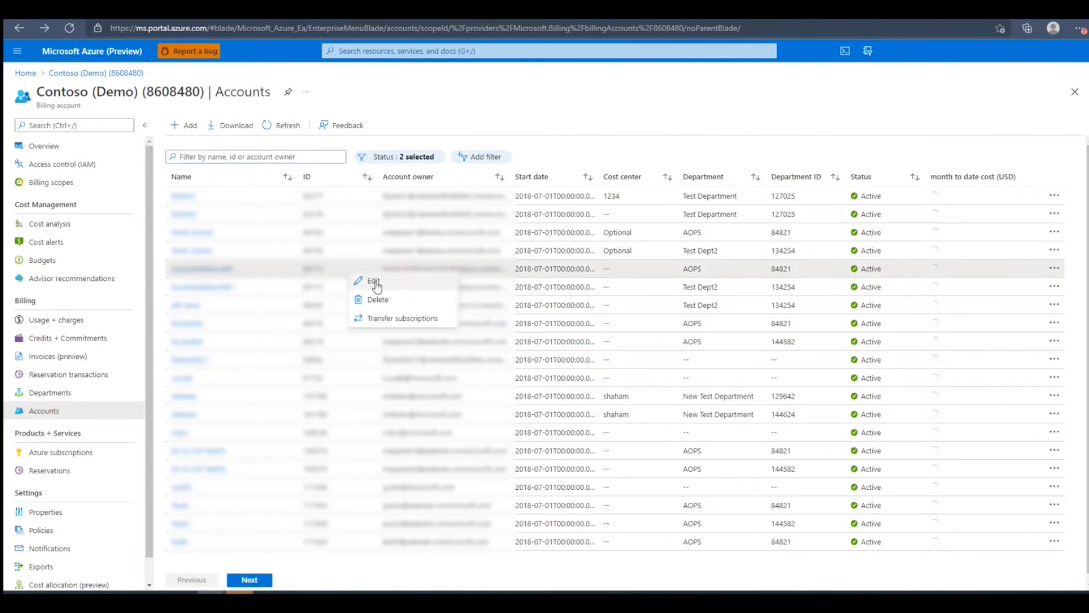
click(375, 283)
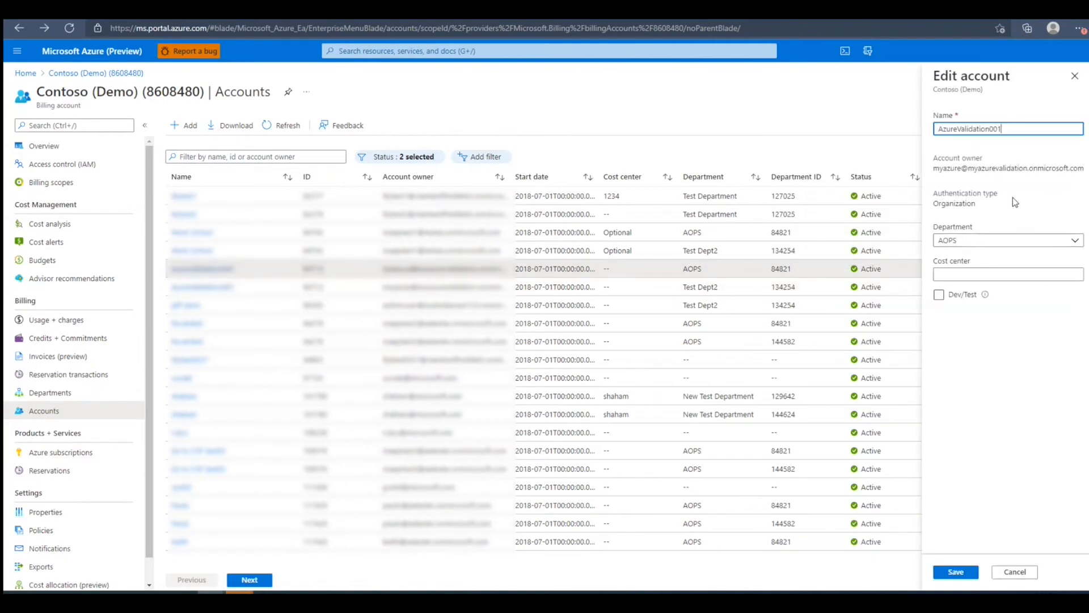
mouse_move(1002, 262)
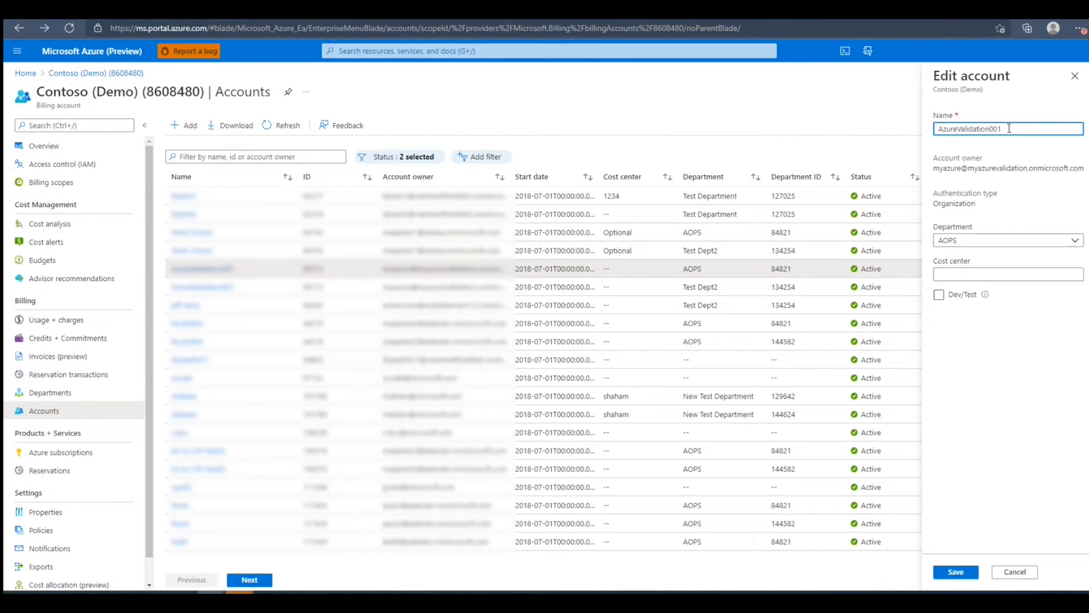
text(23)
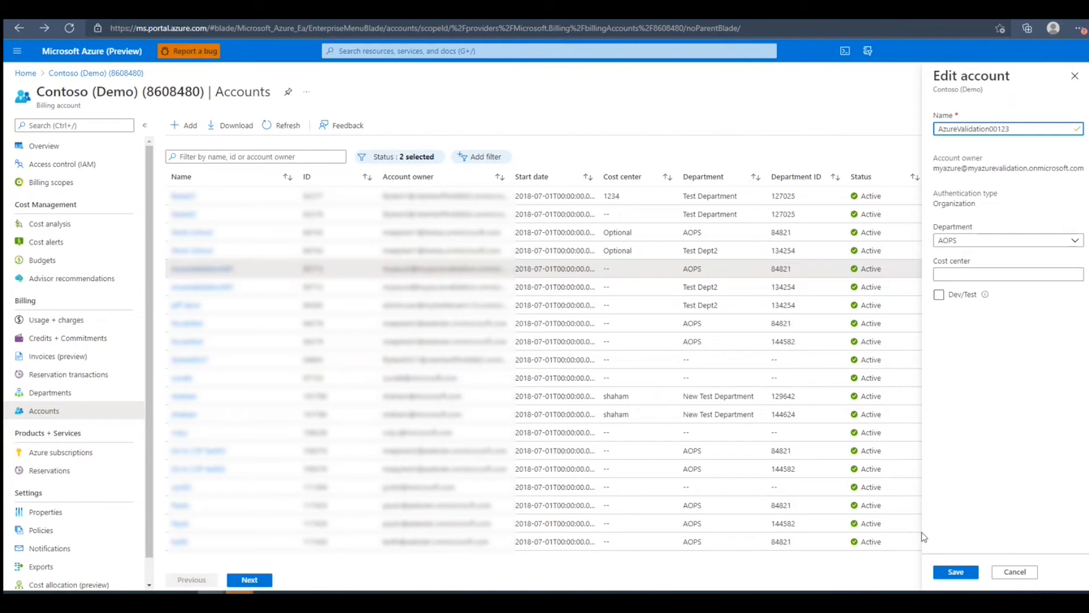
click(956, 570)
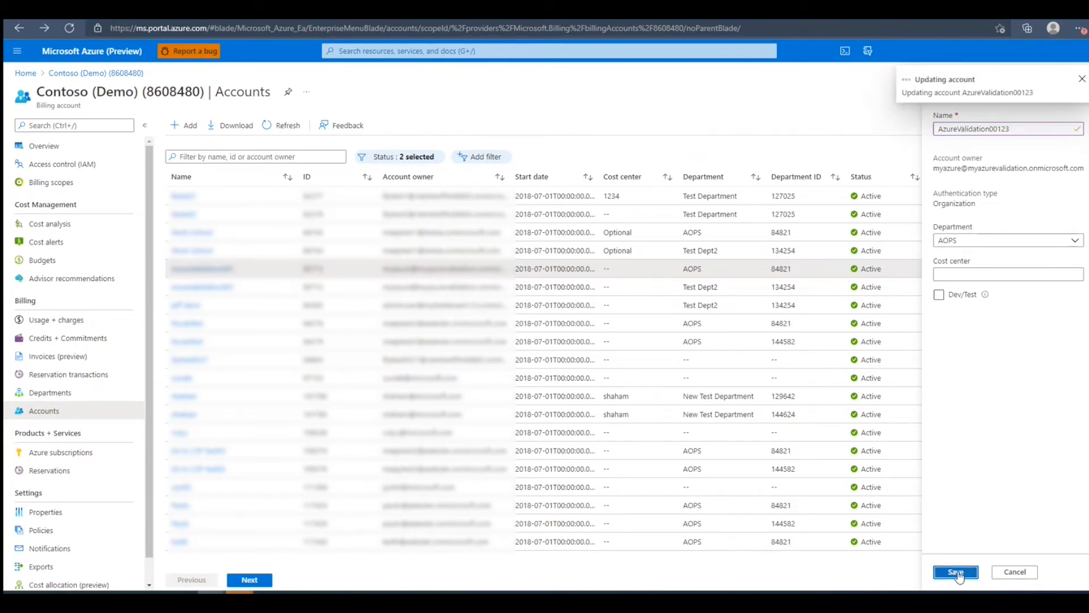
click(955, 571)
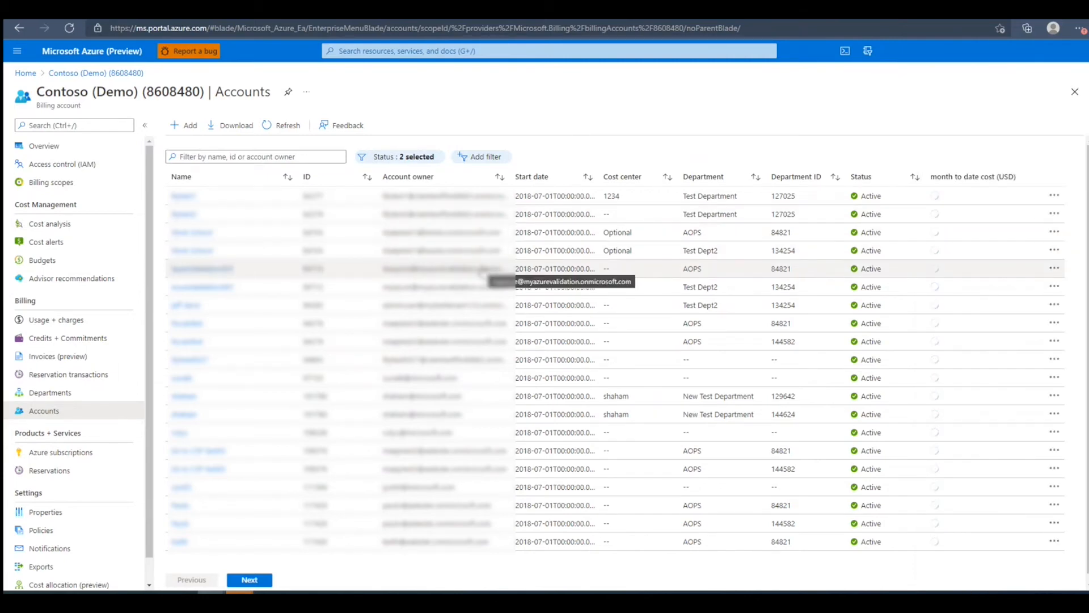
Step: Choose Delete for AzureValidation001 and tick 'Yes, I want to delete this account'
click(1054, 268)
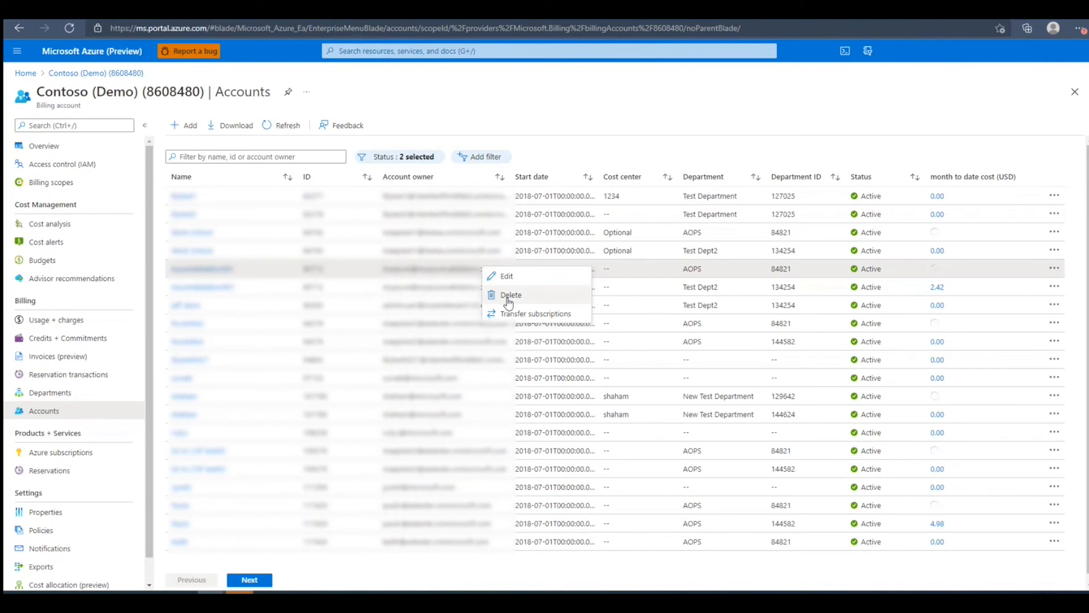
click(510, 295)
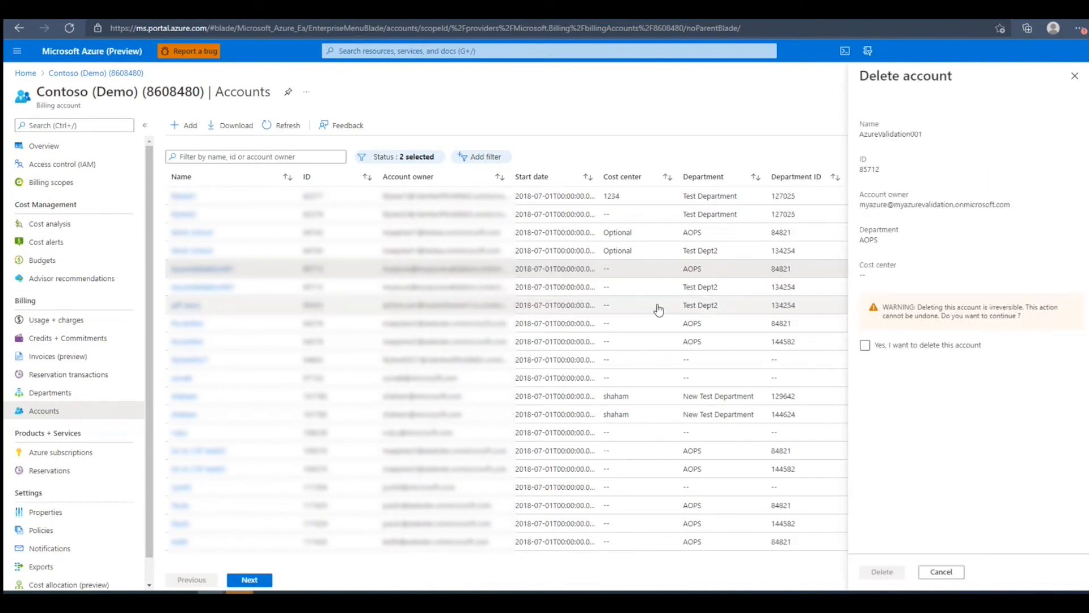
click(864, 345)
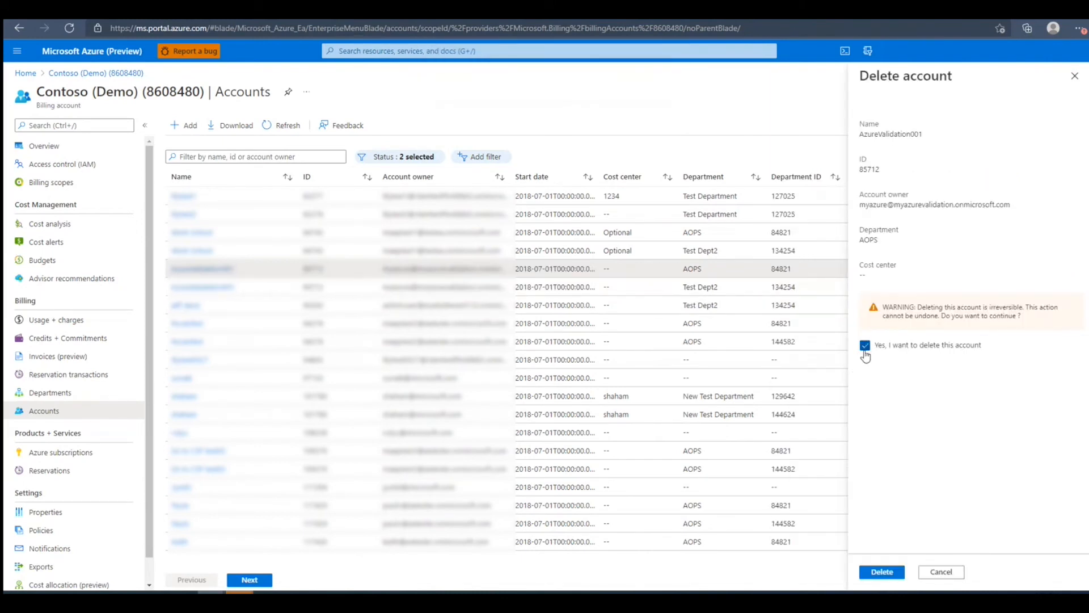
mouse_move(873, 365)
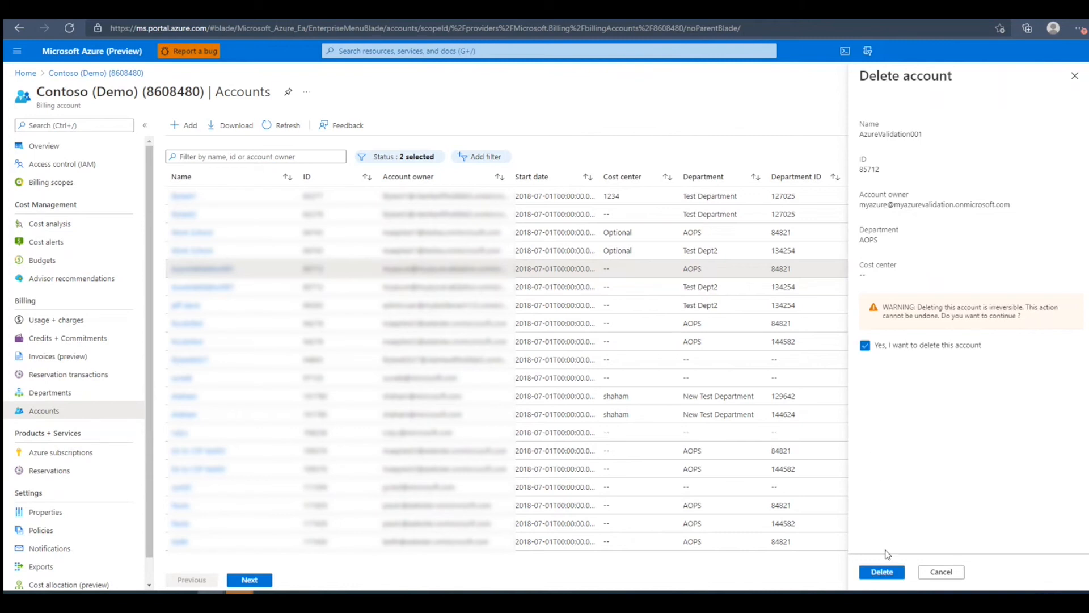
mouse_move(903, 514)
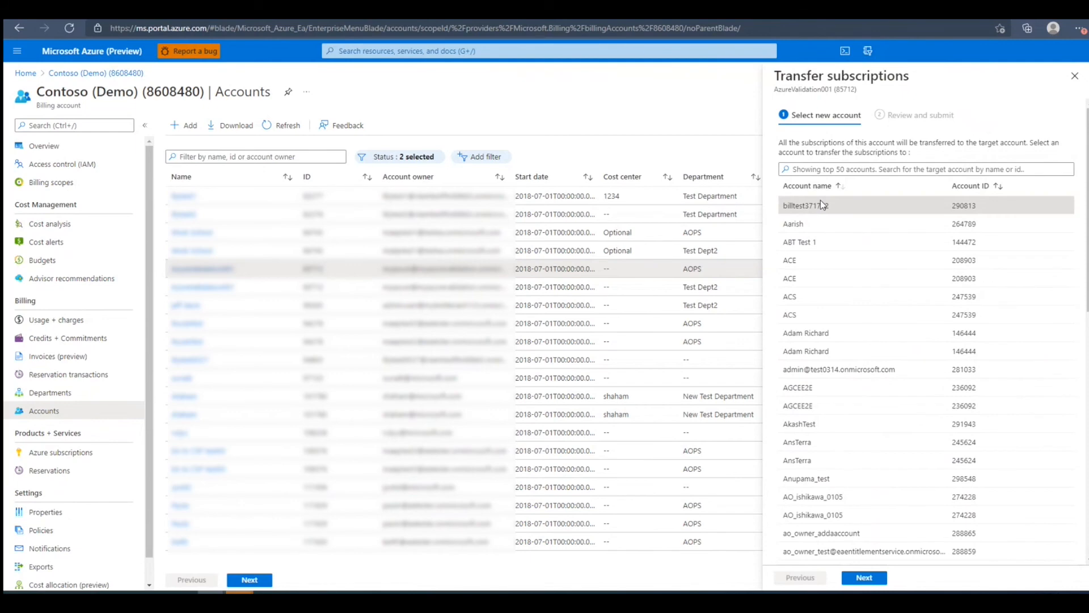
Step: Target billtest371772, leave the AD tenant move unchecked, confirm and submit the transfer
click(863, 578)
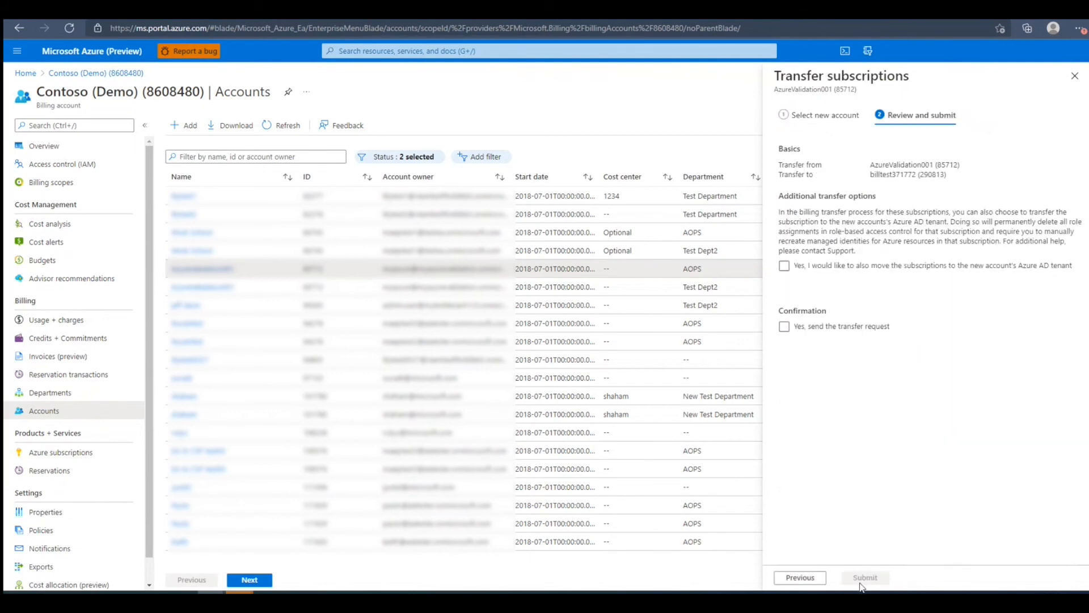
click(784, 265)
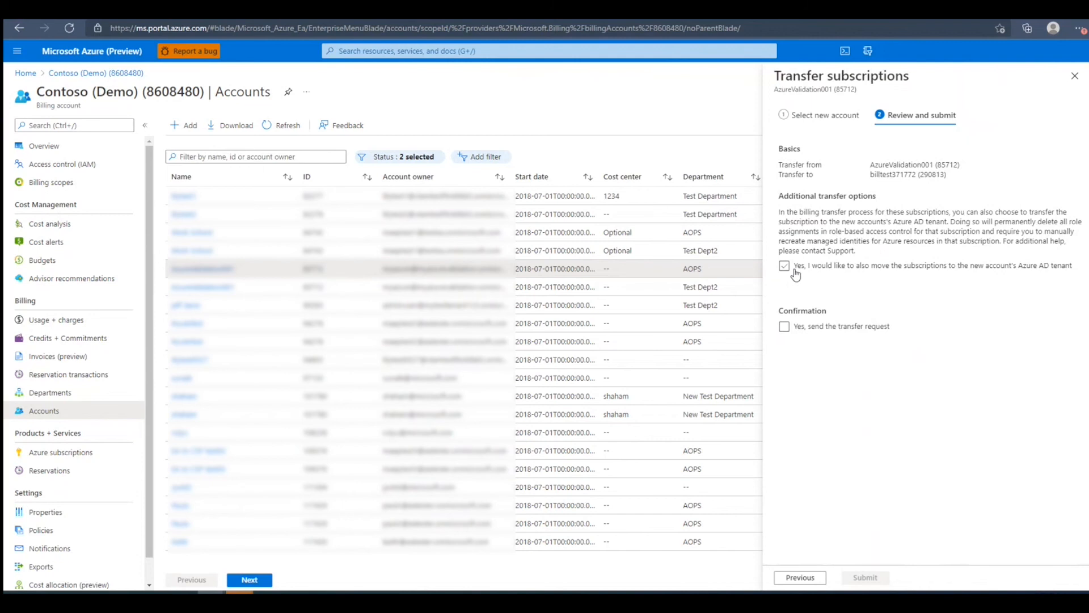
click(785, 265)
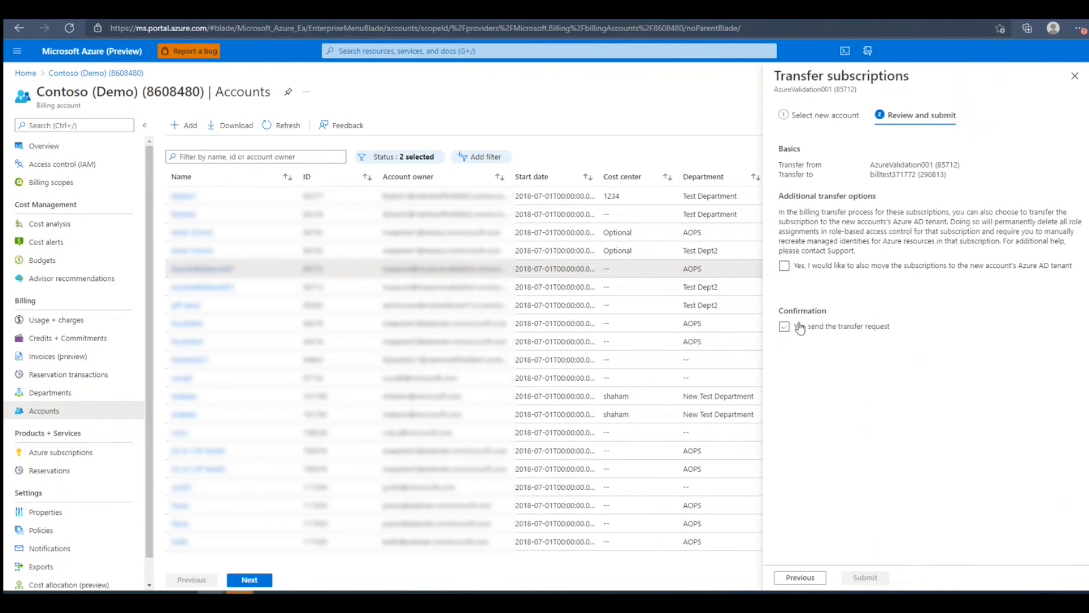
click(784, 327)
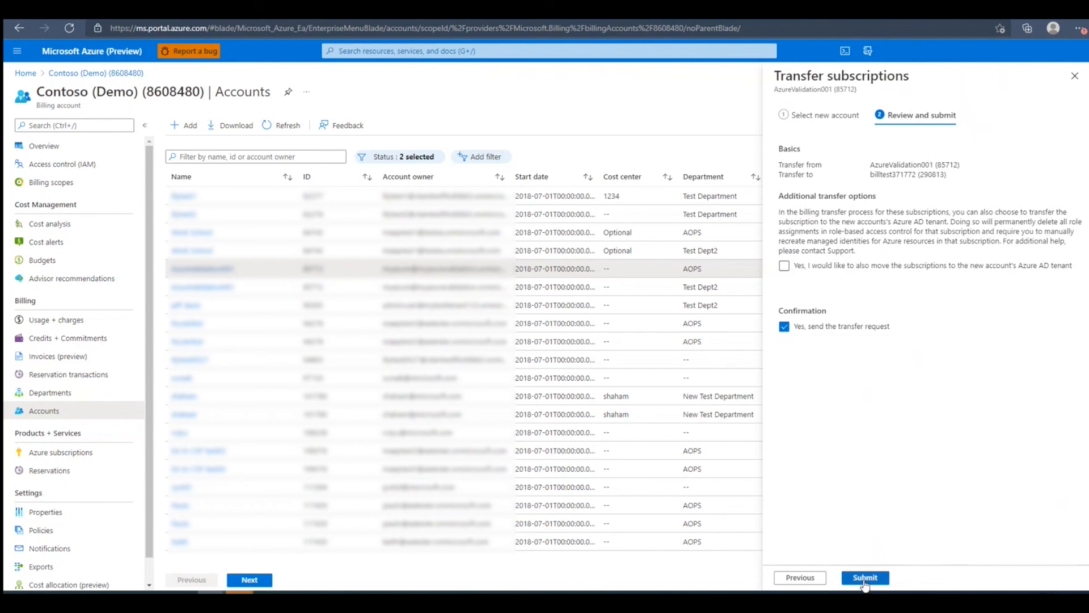
mouse_move(992, 111)
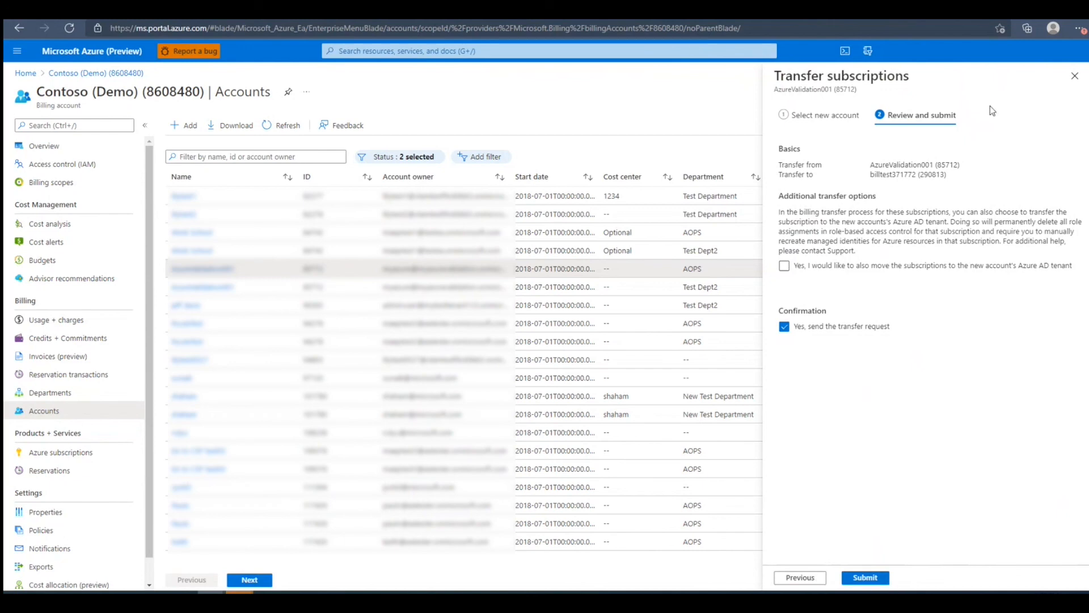
click(1074, 76)
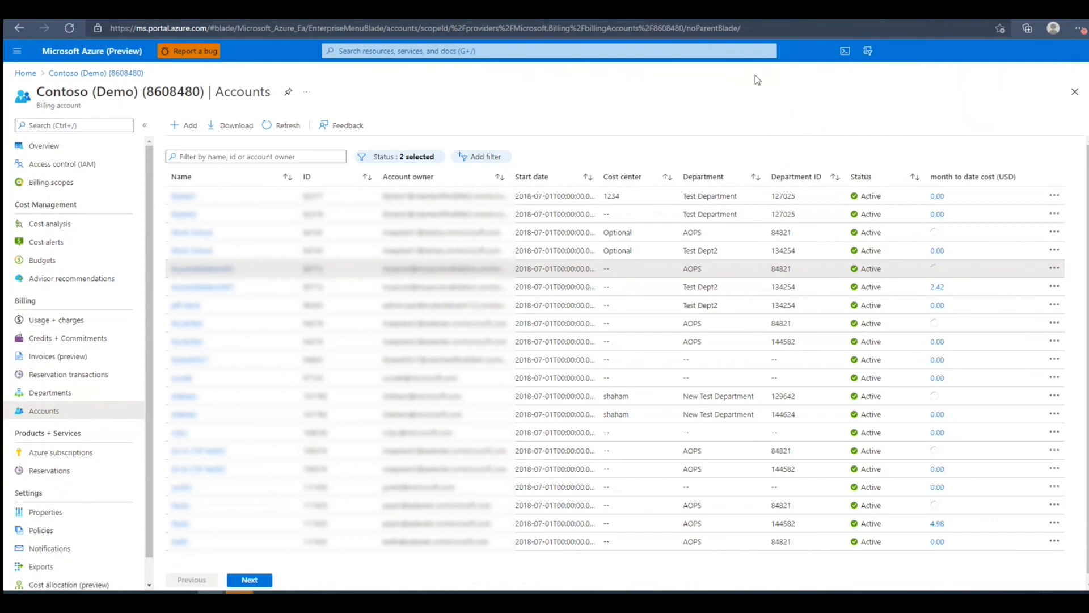